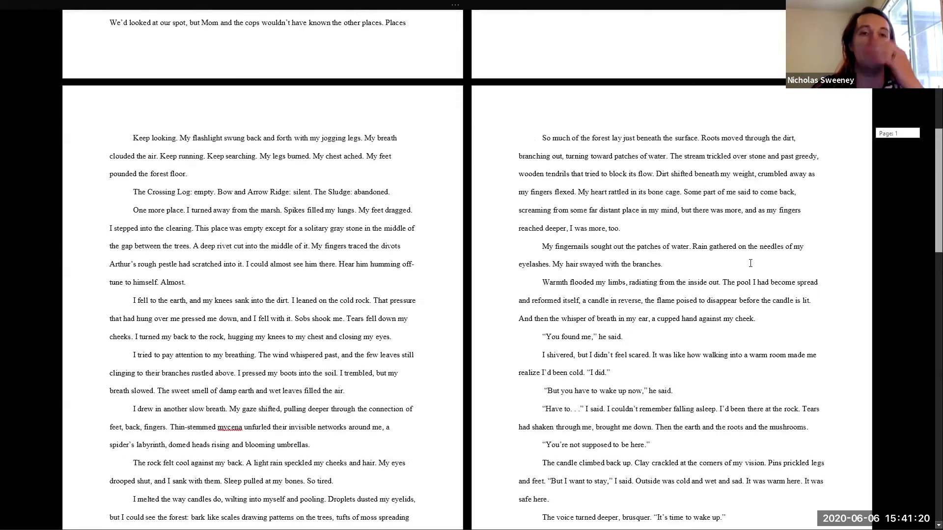
scroll("down", 3)
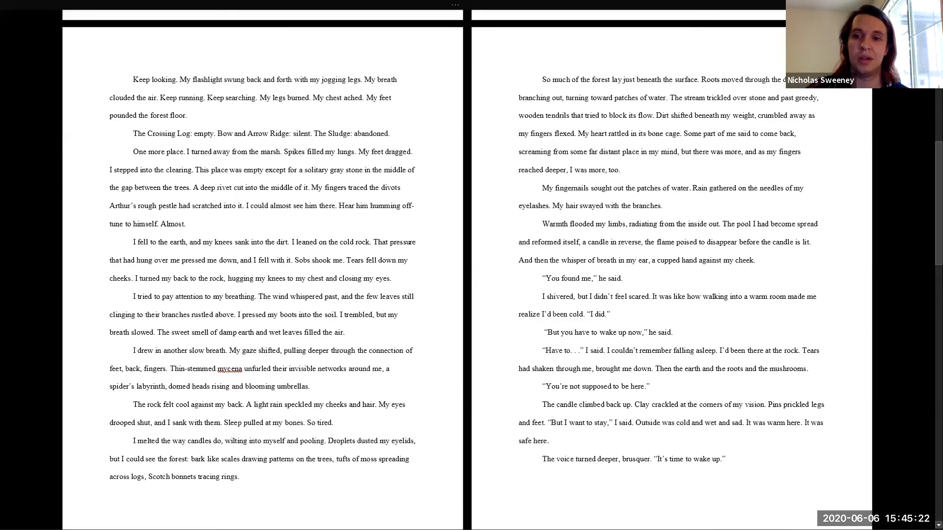
scroll("down", 3)
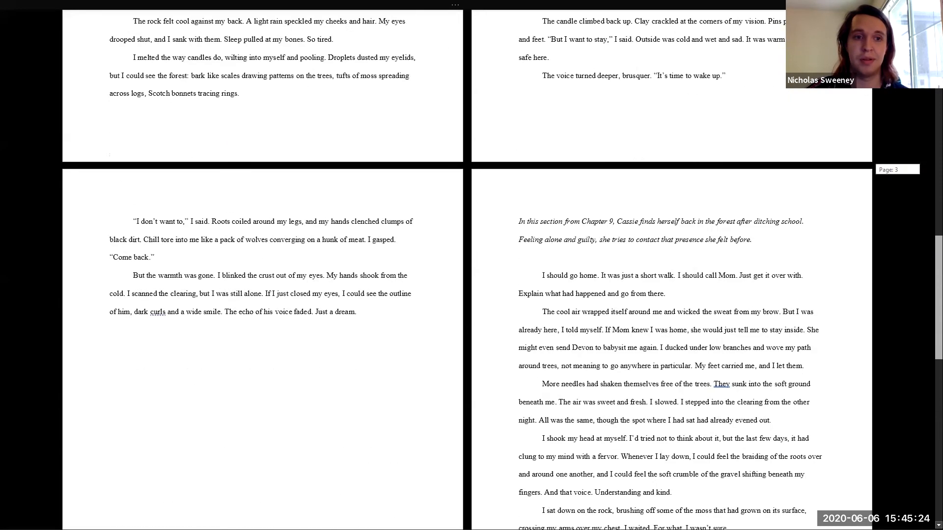
scroll("down", 3)
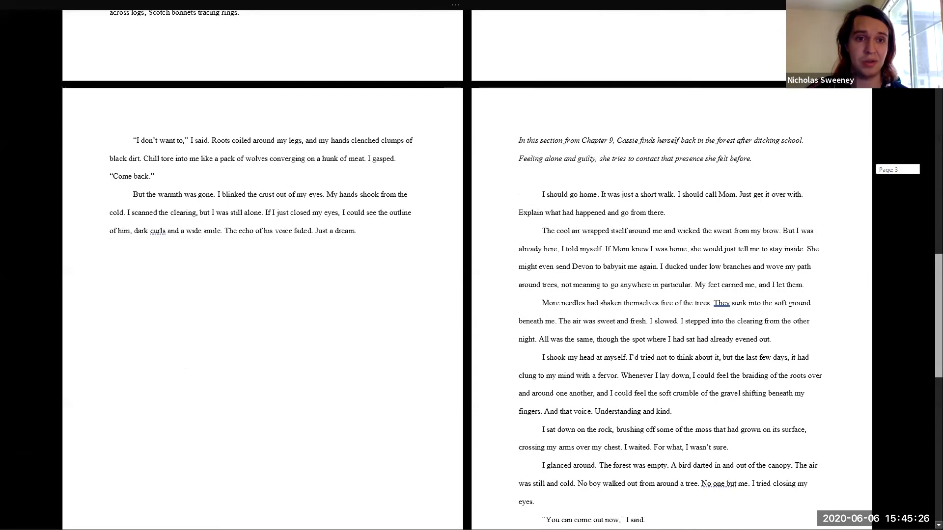
scroll("down", 3)
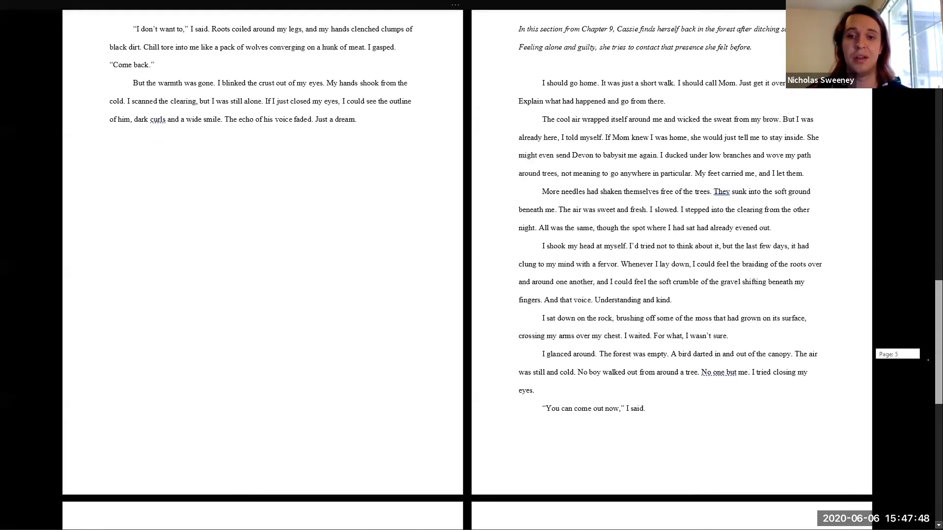
scroll("down", 3)
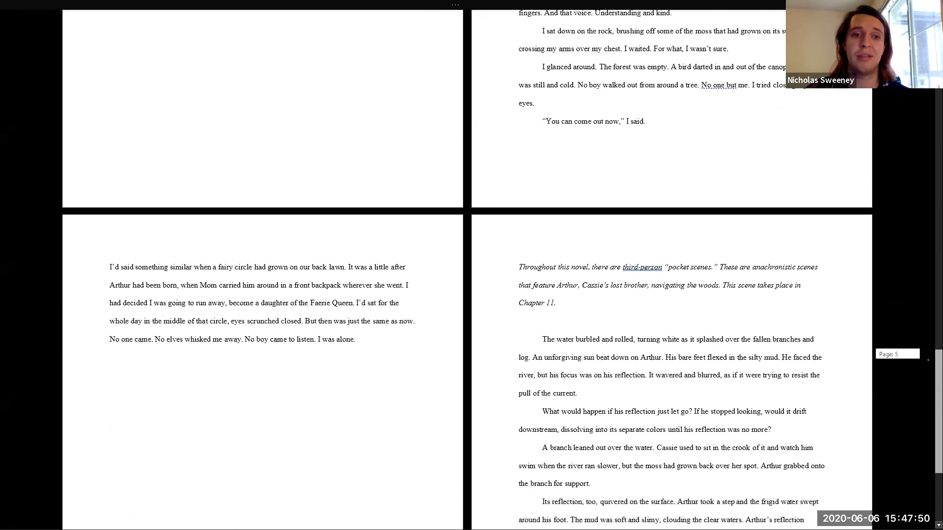